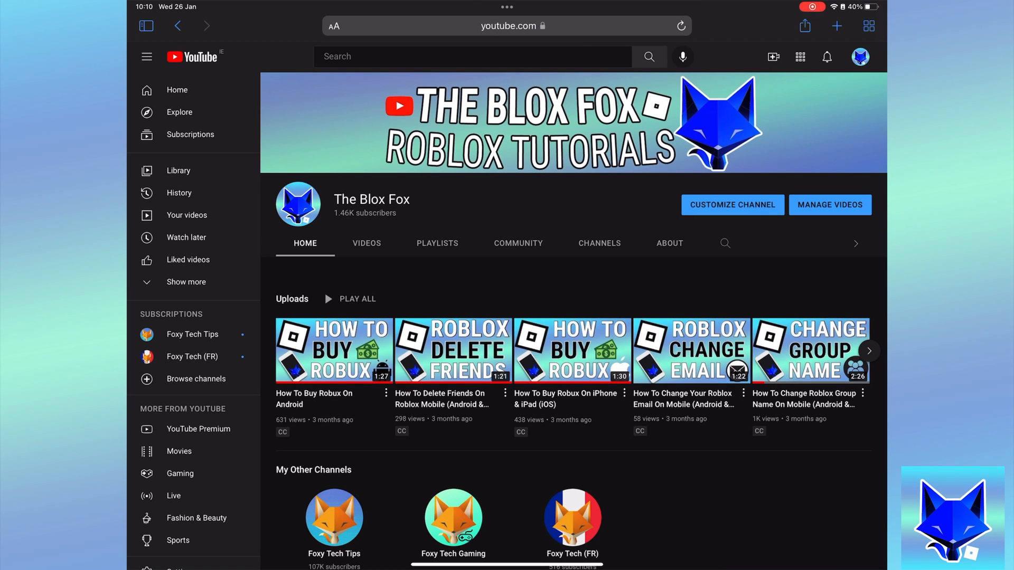
# - Reach the Settings page through the More (…) menu in the bottom bar
pyautogui.scroll(-3)
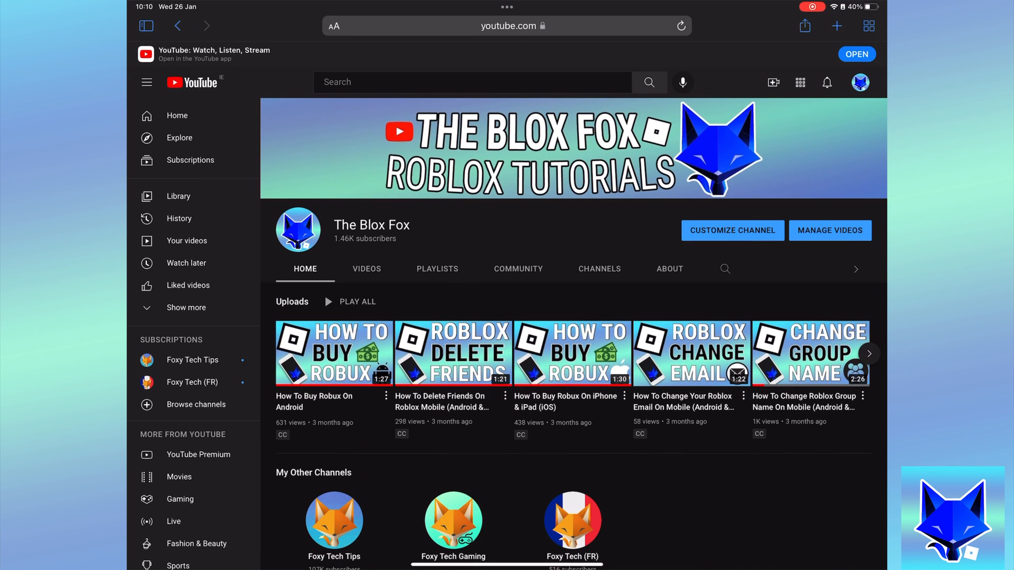
pyautogui.press('home')
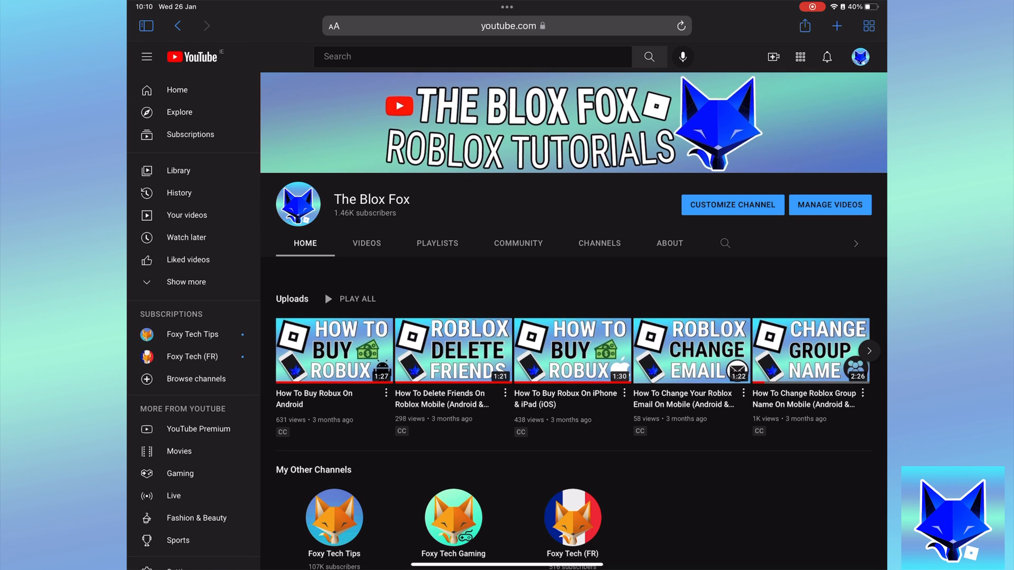
pyautogui.scroll(-3)
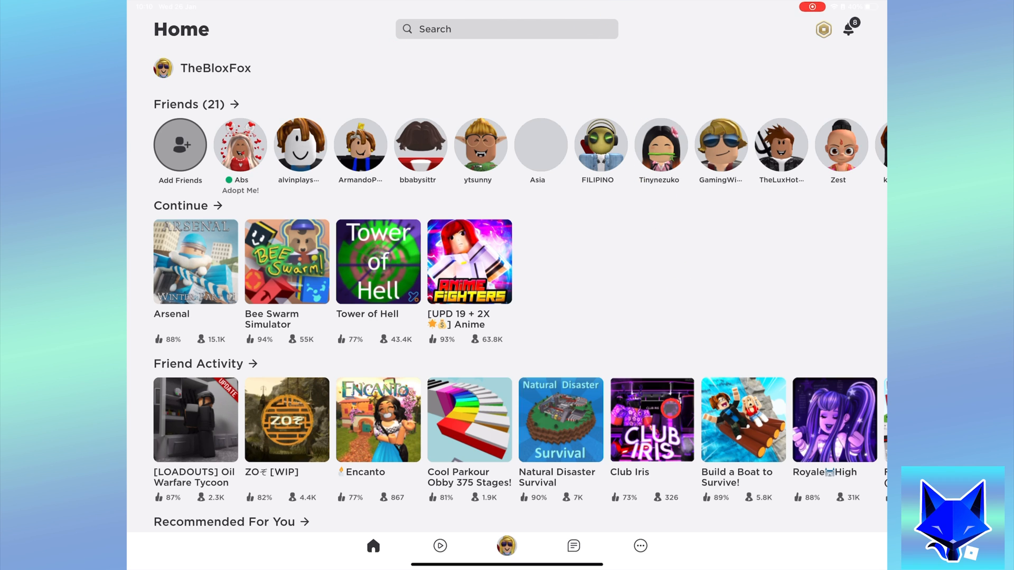
pyautogui.click(638, 546)
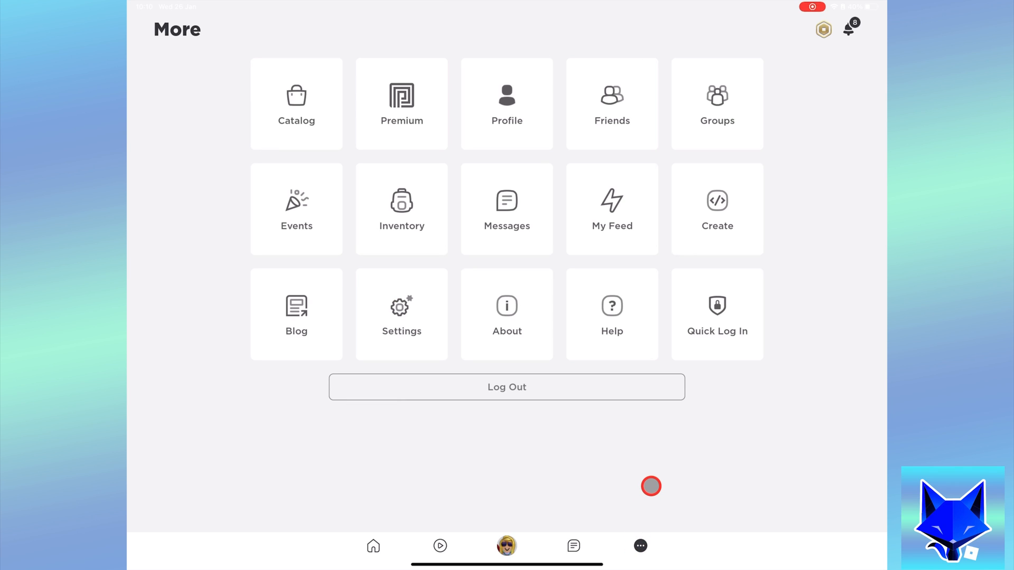
pyautogui.moveTo(536, 329)
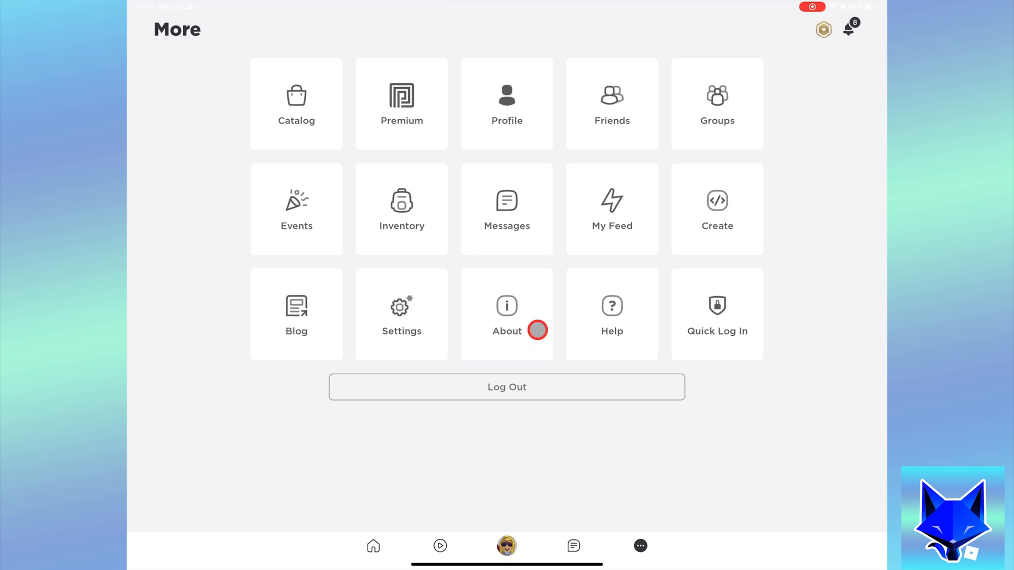
pyautogui.click(401, 314)
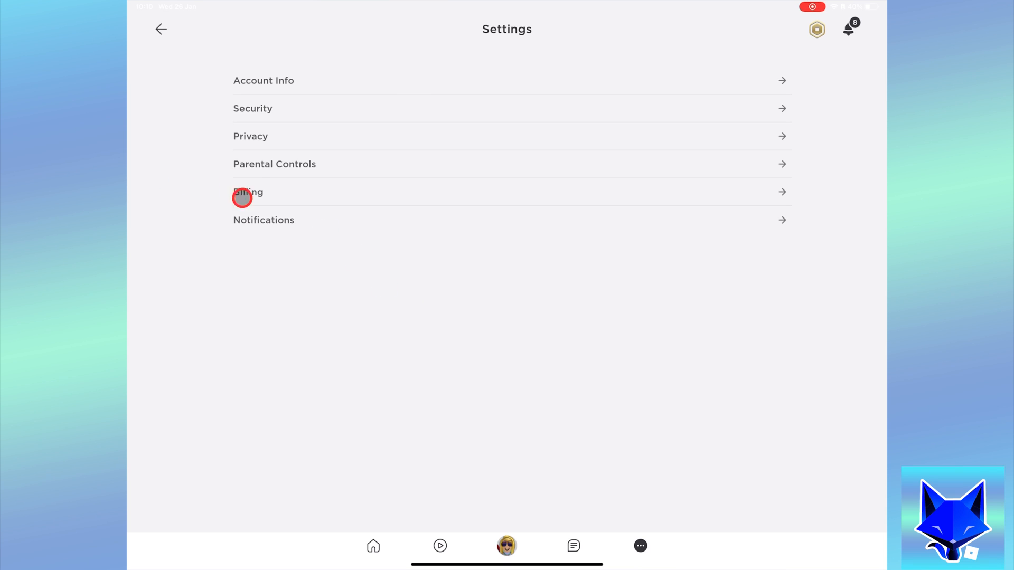
# - Go to the Notifications section of My Settings
pyautogui.click(247, 193)
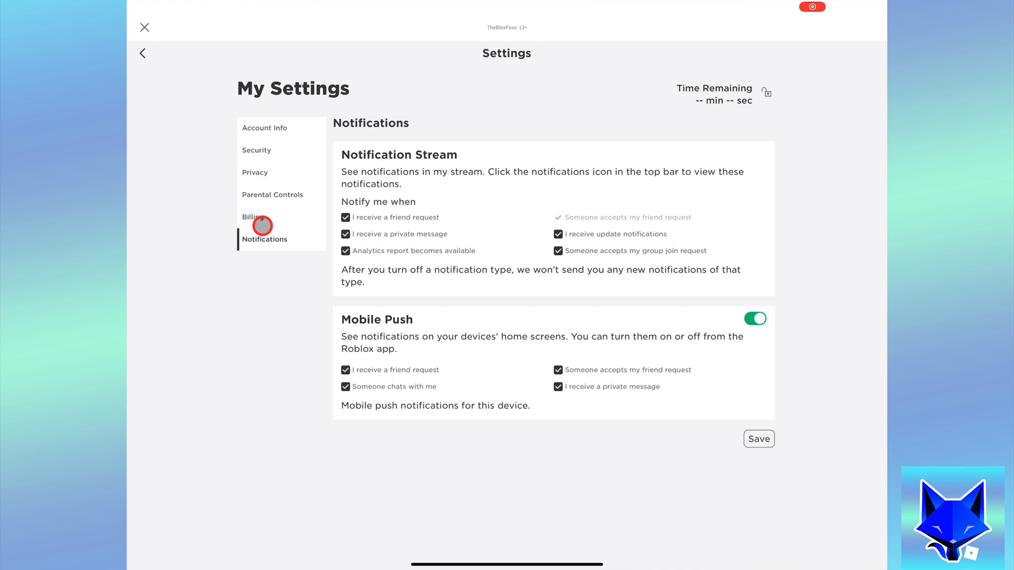
pyautogui.moveTo(425, 179)
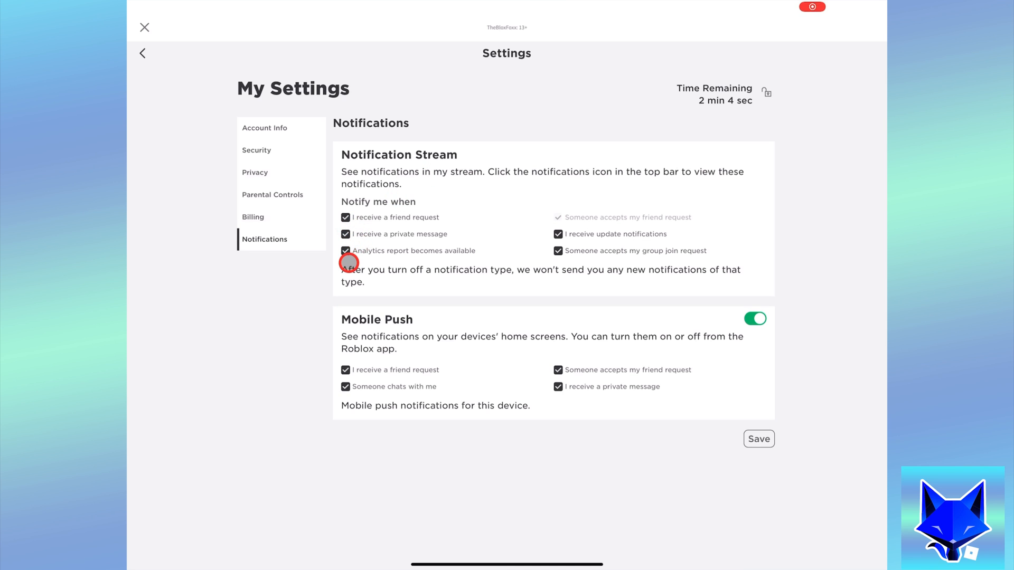
pyautogui.moveTo(813, 233)
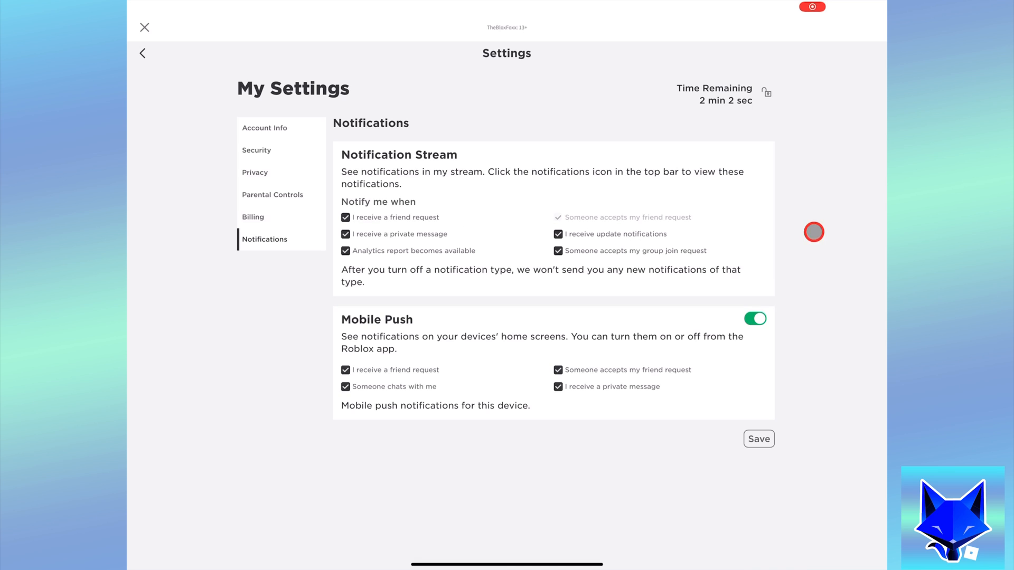
# - Switch Mobile Push off, leave stream alerts on except group join requests, and go back
pyautogui.click(754, 318)
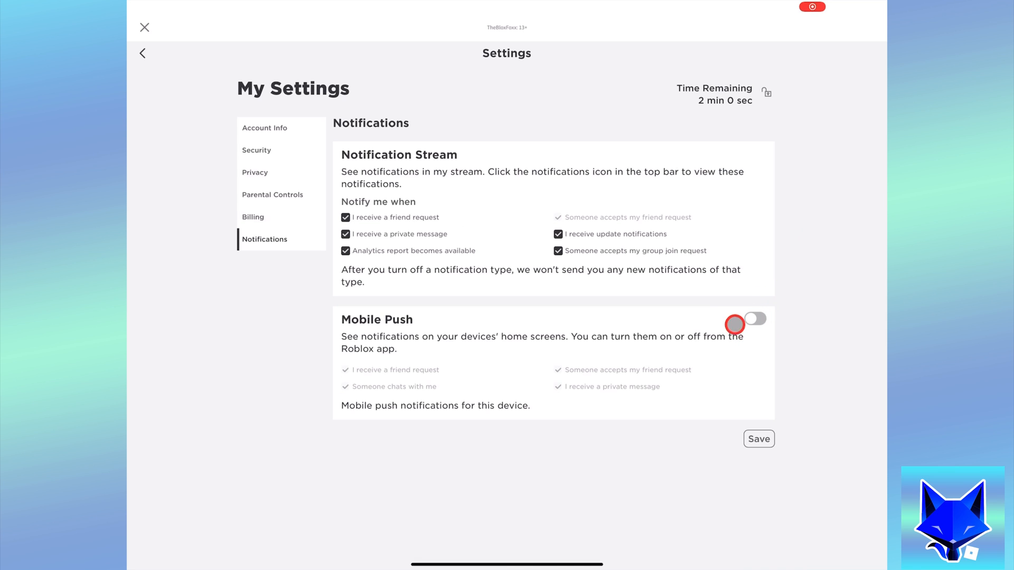
pyautogui.moveTo(372, 251)
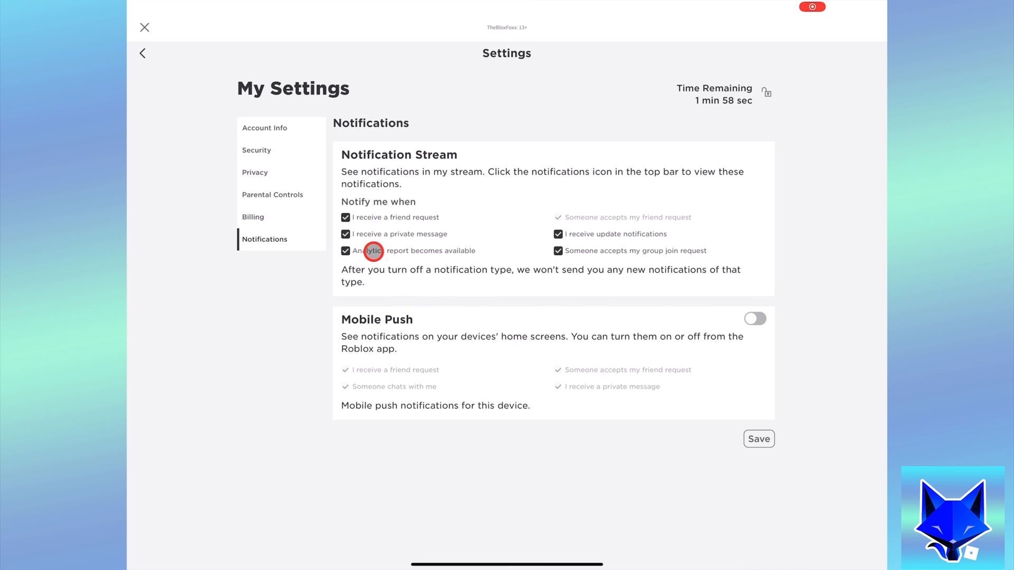
pyautogui.click(345, 218)
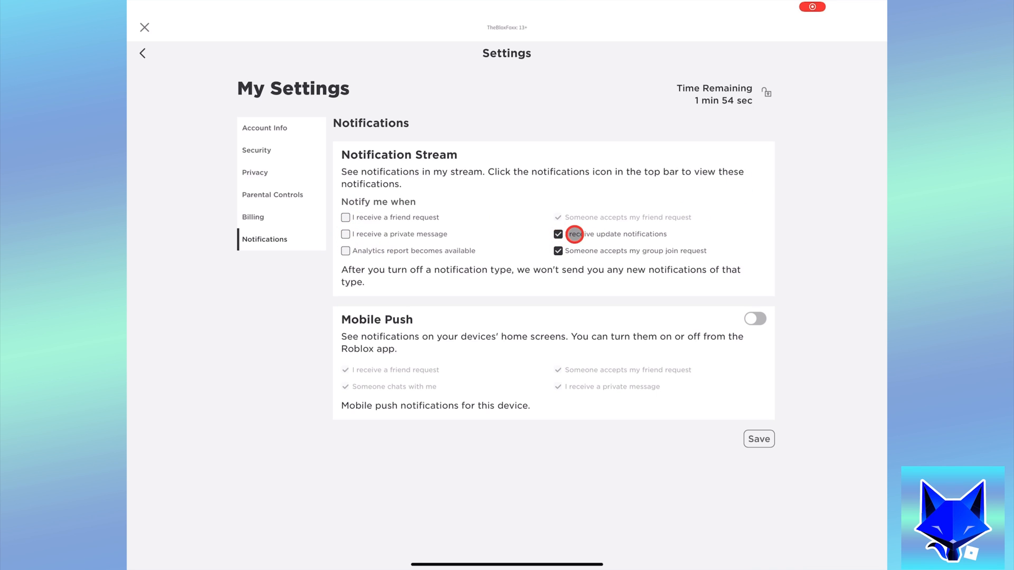
pyautogui.click(558, 235)
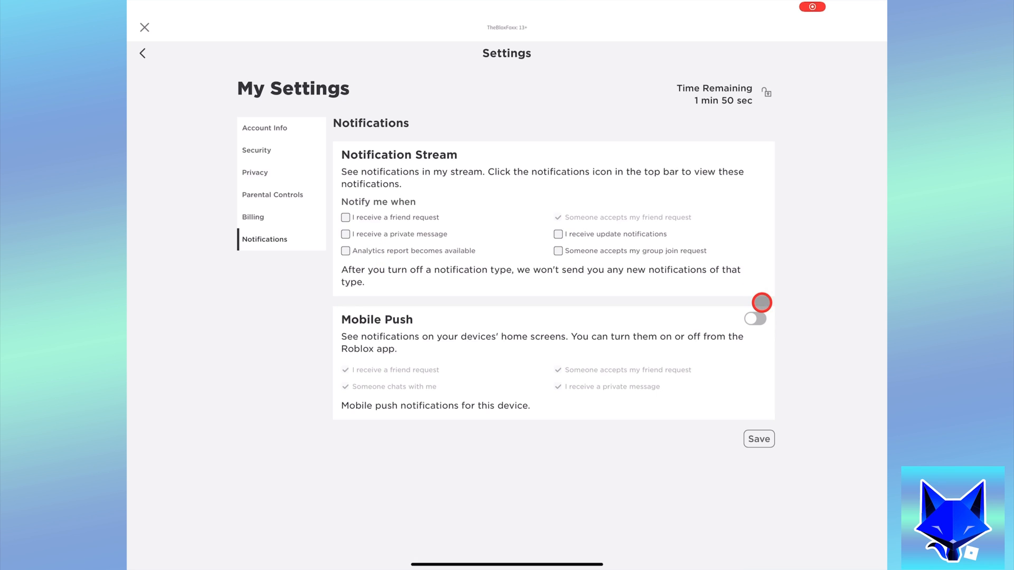
pyautogui.click(345, 218)
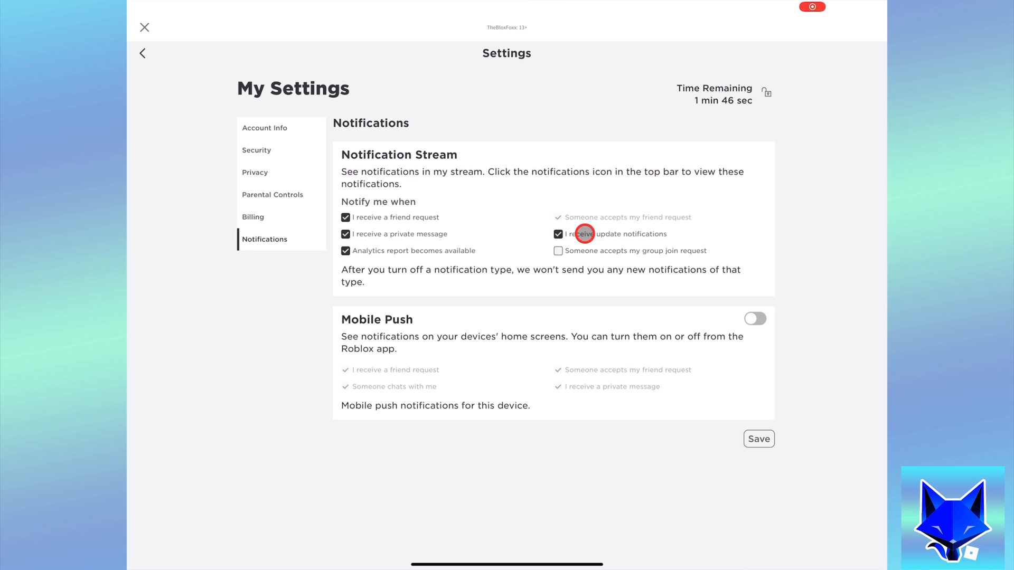
pyautogui.click(558, 251)
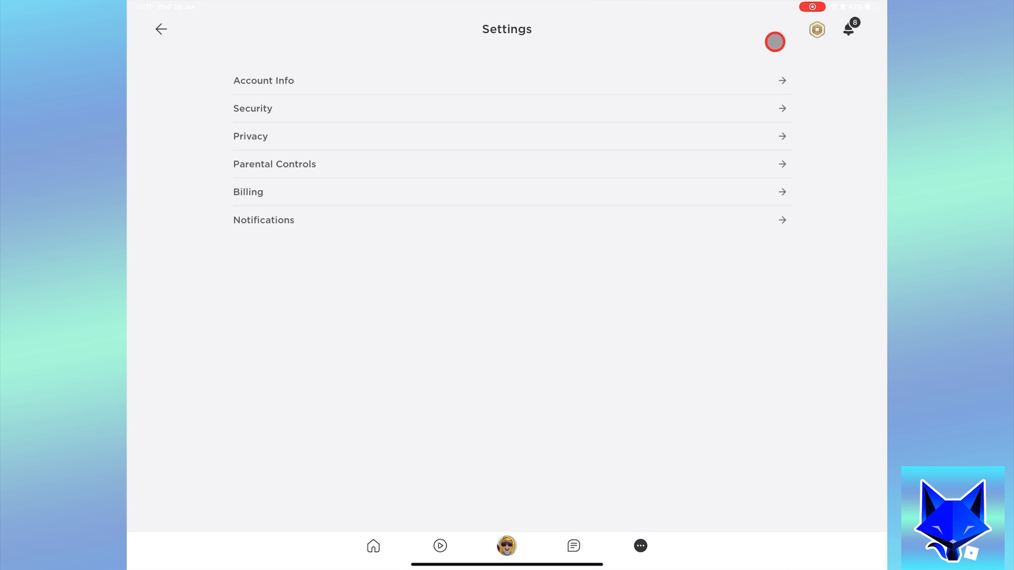
# - View the bell notifications, dismiss them, and return to the Blox Fox YouTube channel in Safari
pyautogui.click(848, 29)
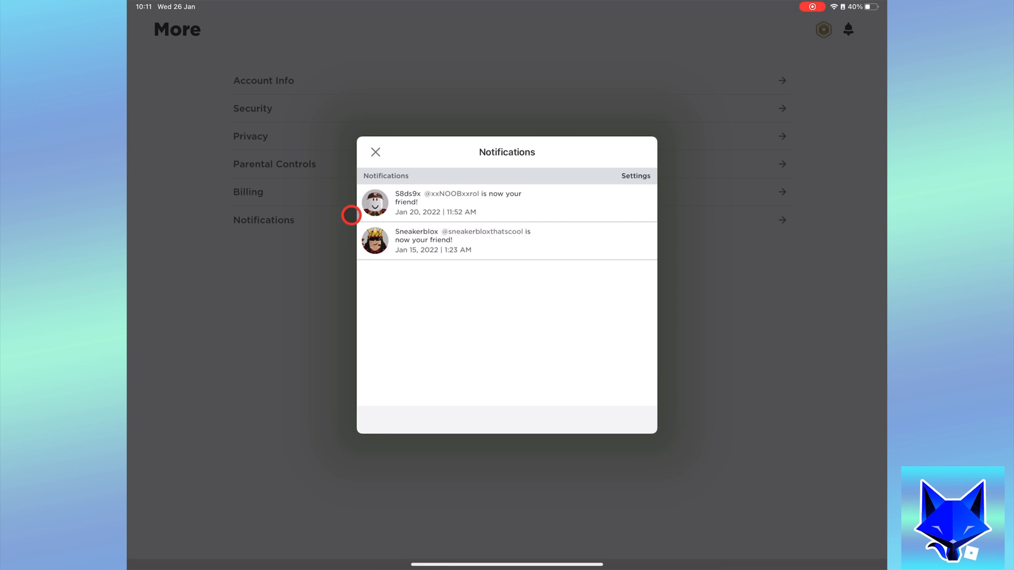
pyautogui.moveTo(375, 152)
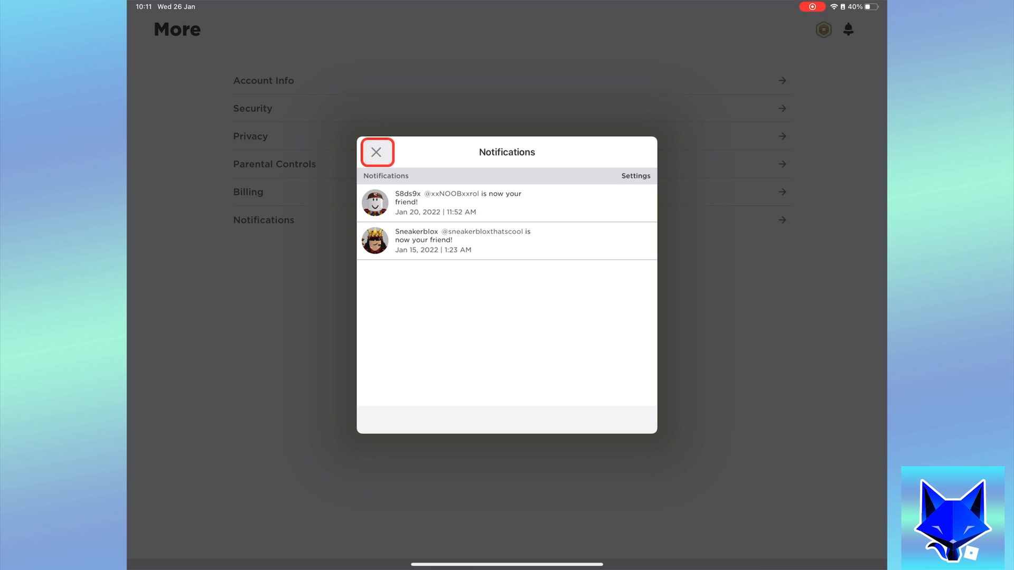
pyautogui.click(376, 152)
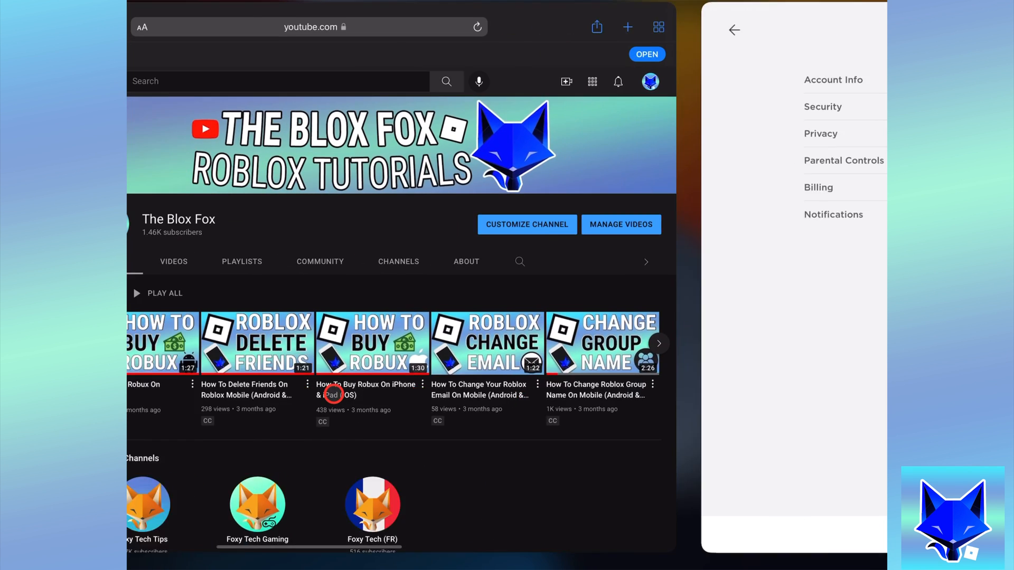
pyautogui.click(733, 30)
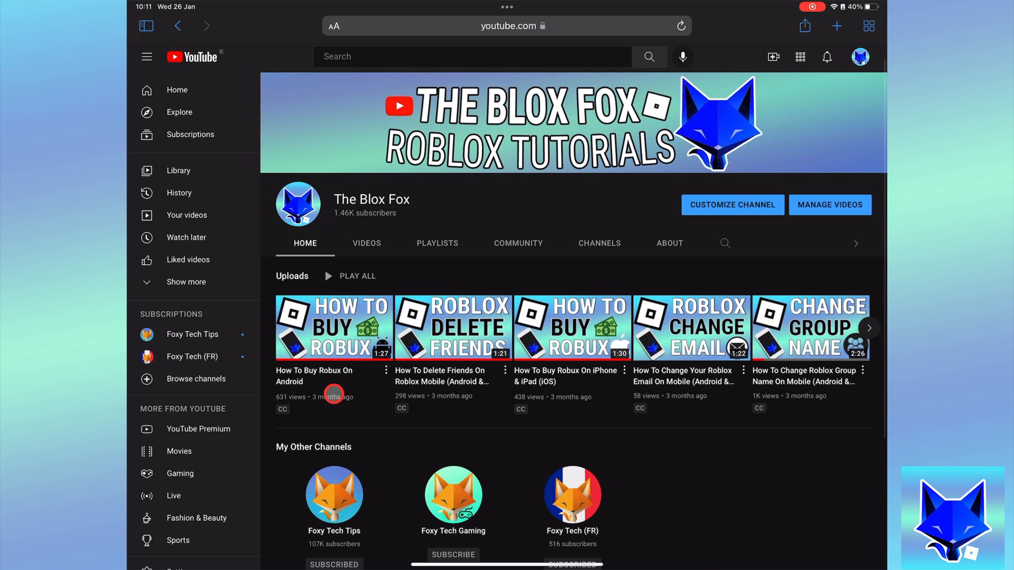